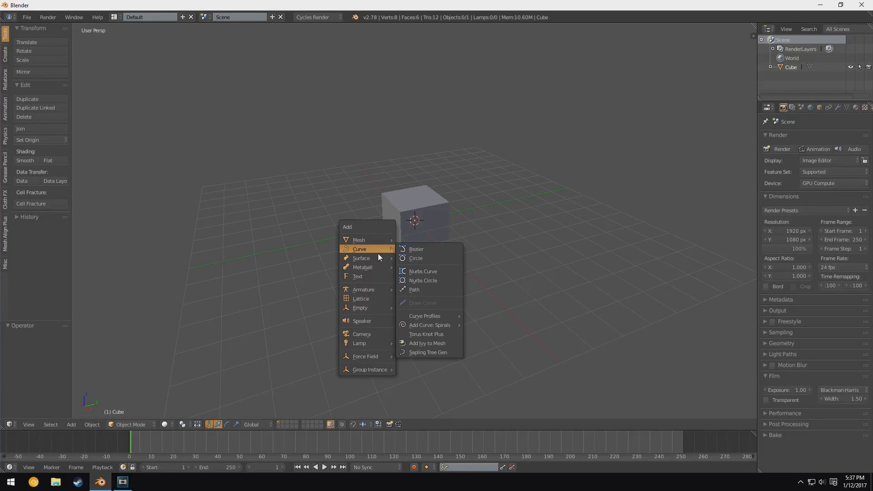
mouse_move(358, 277)
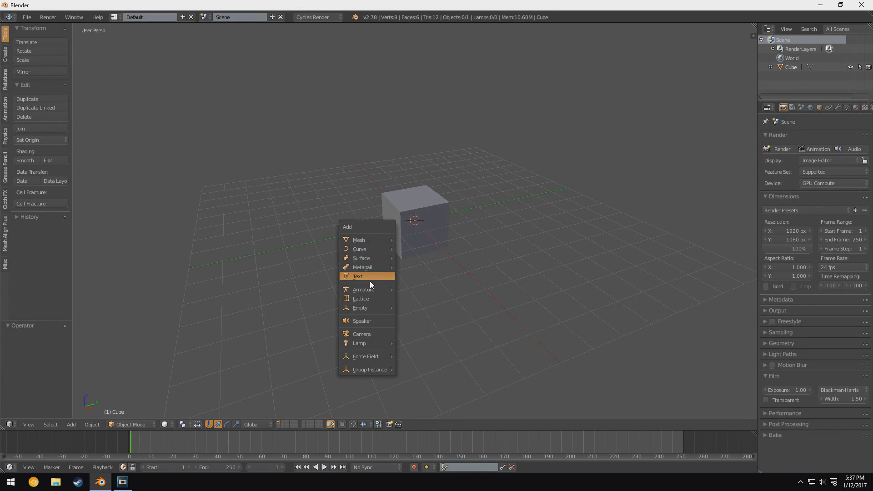
mouse_move(369, 240)
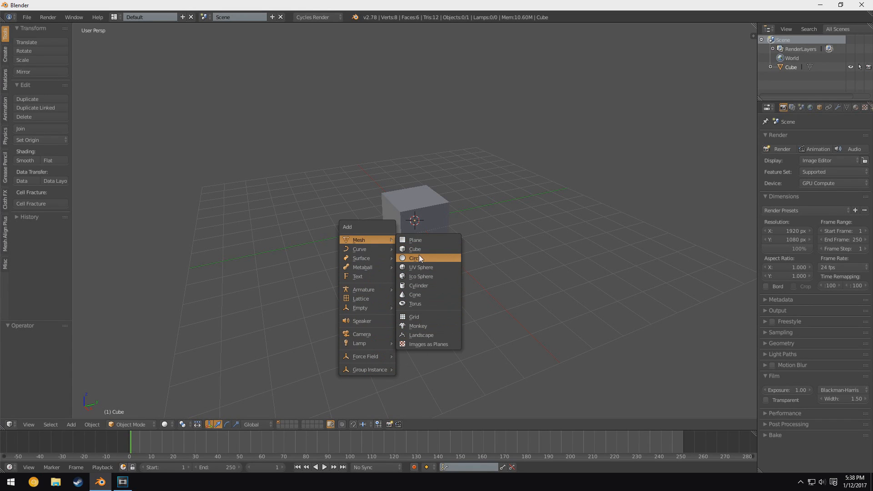
mouse_move(418, 285)
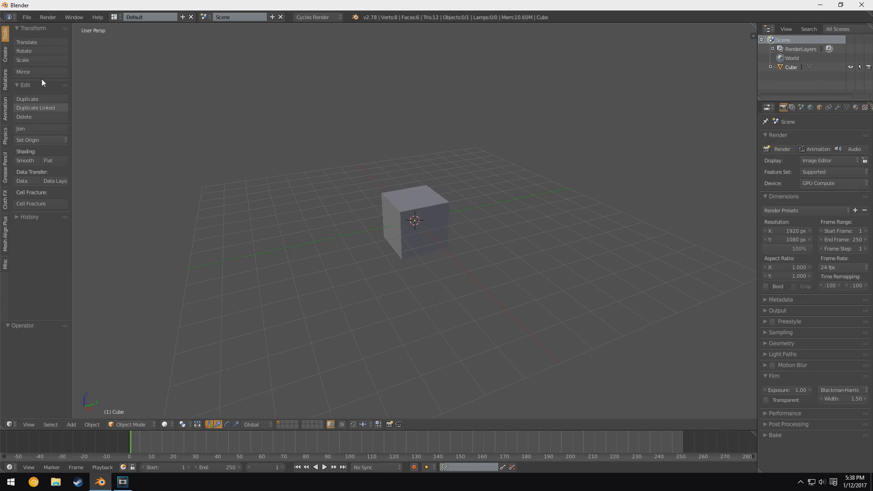
Reach the Add-ons preferences and filter the list by 'extra' to find Add Mesh: Extra Objects
left_click(27, 16)
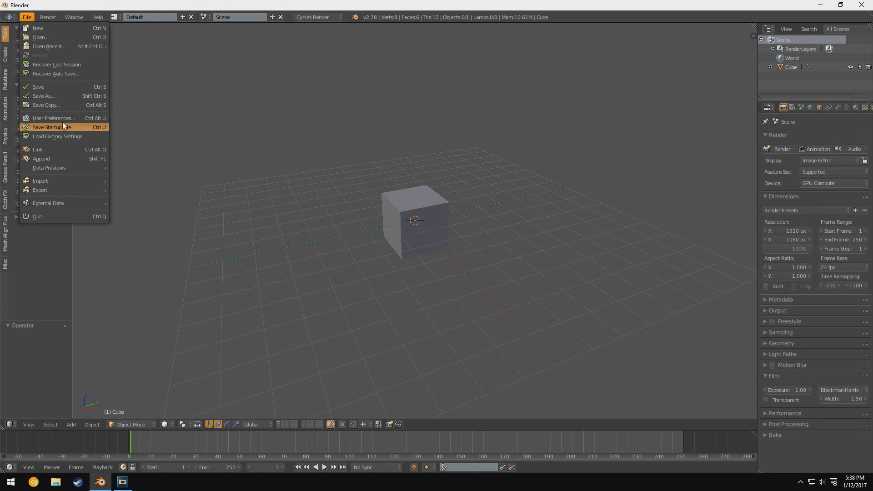
left_click(52, 117)
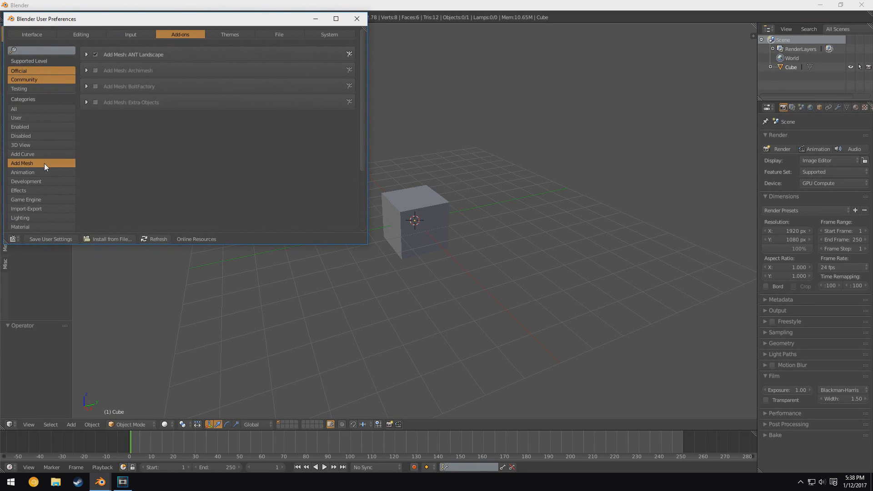
mouse_move(45, 168)
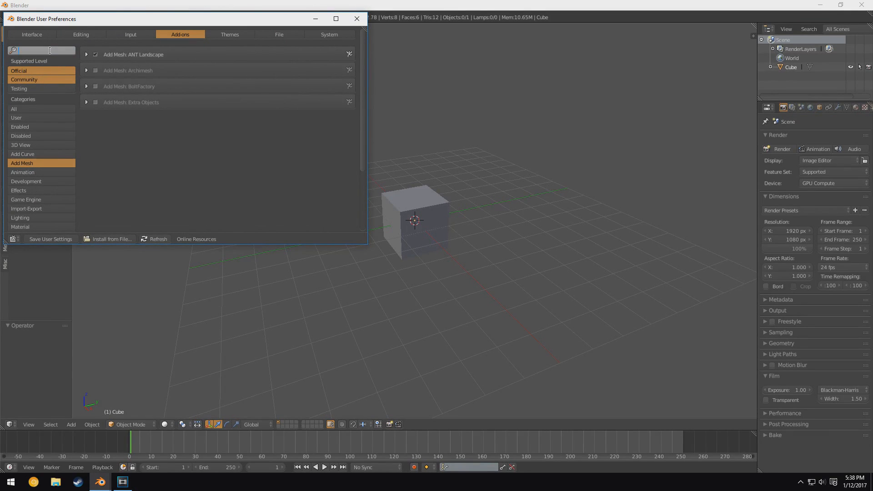
type("extra")
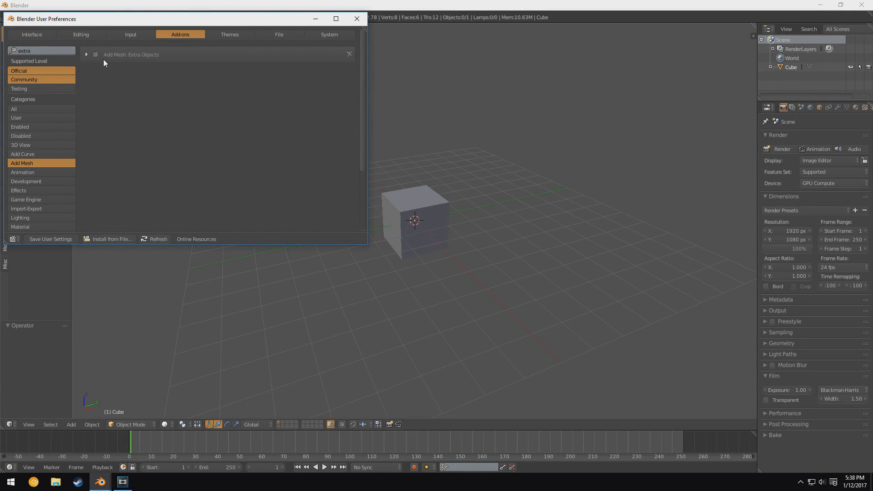
mouse_move(158, 59)
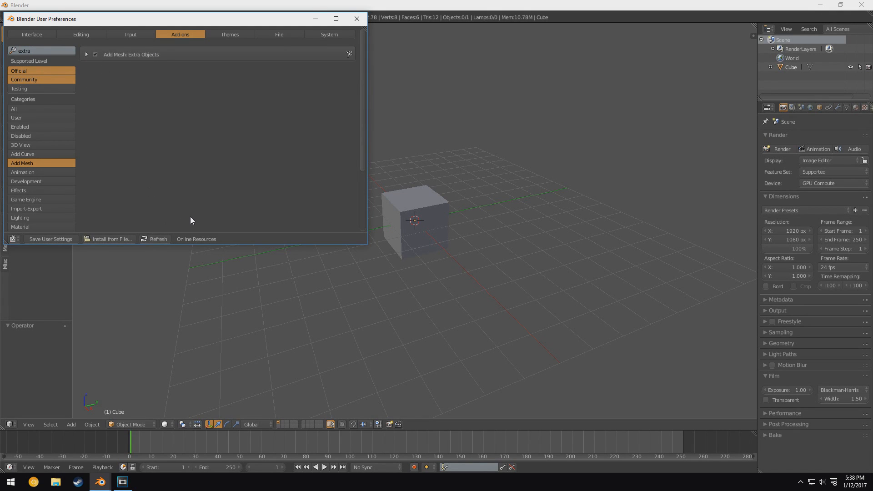
mouse_move(195, 202)
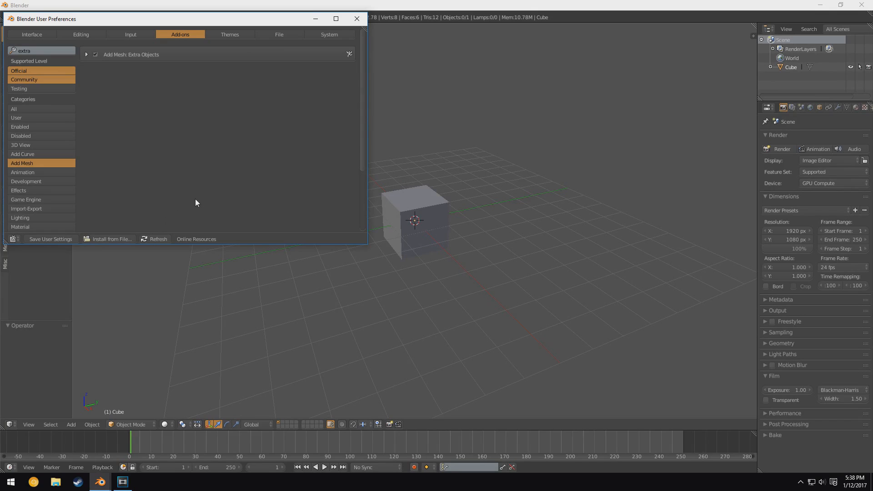
mouse_move(209, 210)
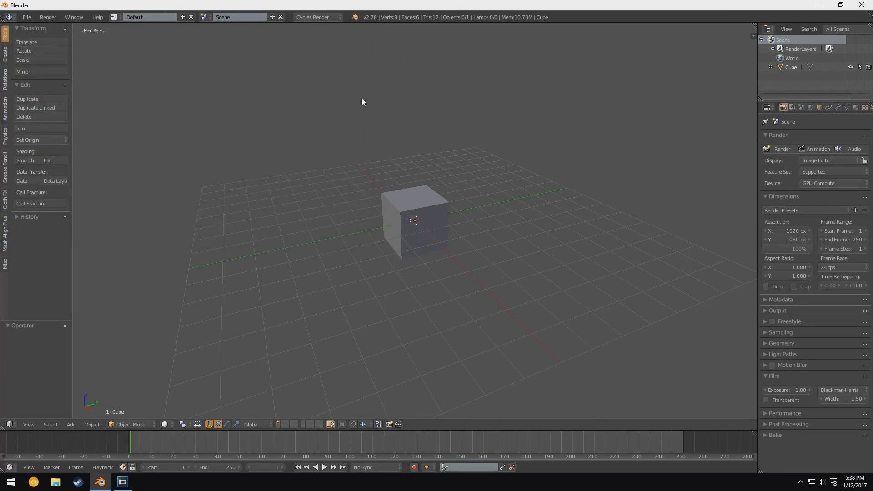
mouse_move(408, 213)
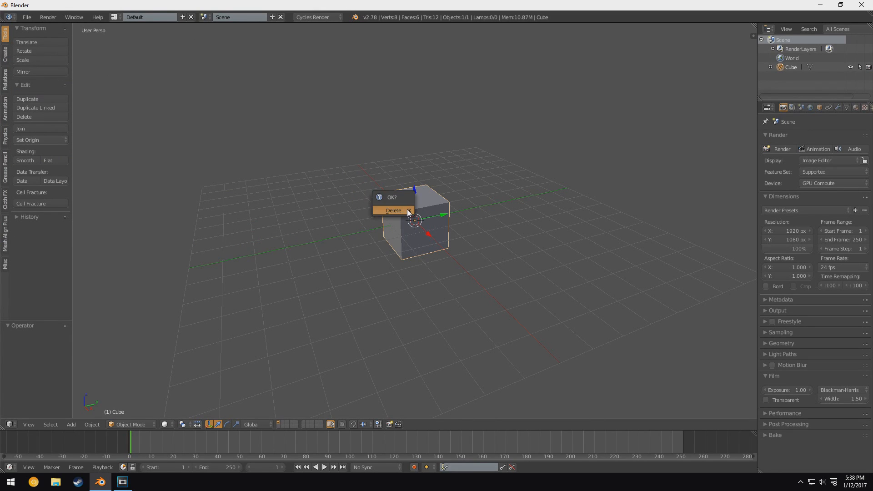
Confirm deleting the default cube from the scene
left_click(393, 211)
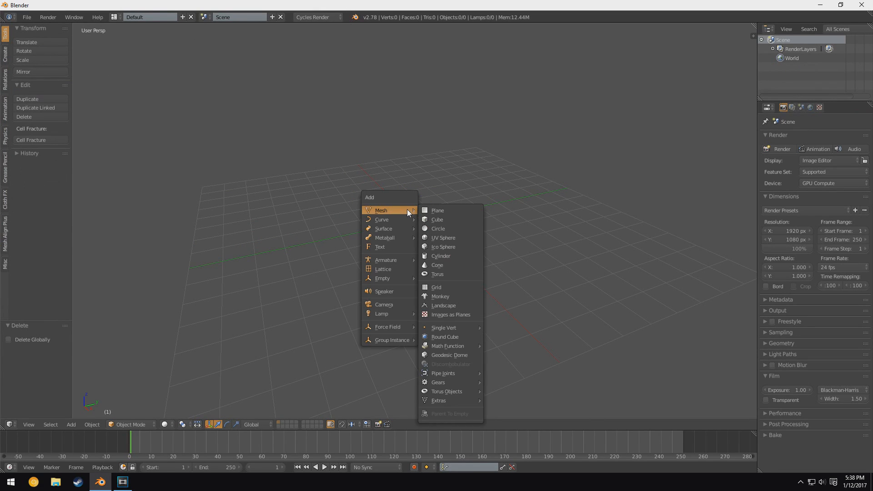
mouse_move(446, 336)
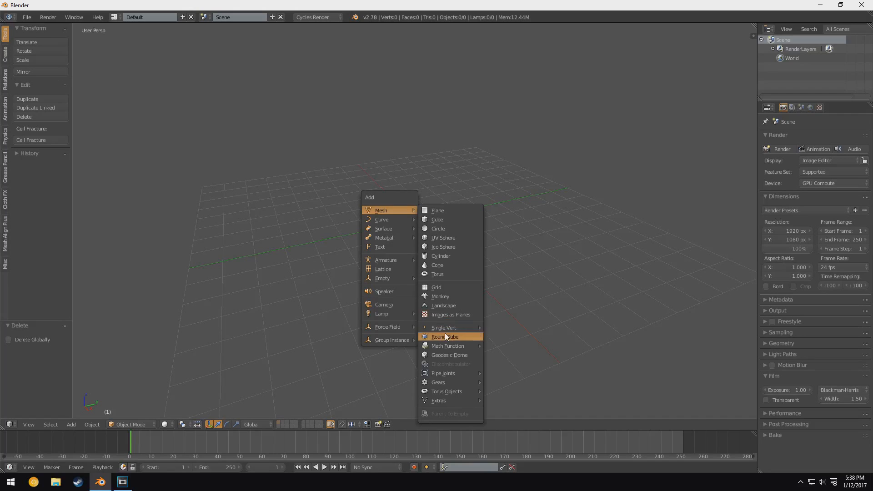
mouse_move(452, 383)
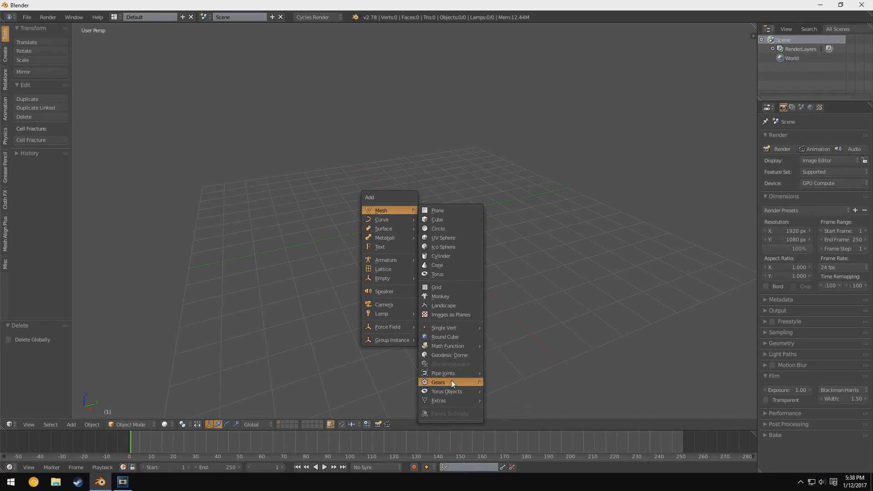
mouse_move(445, 336)
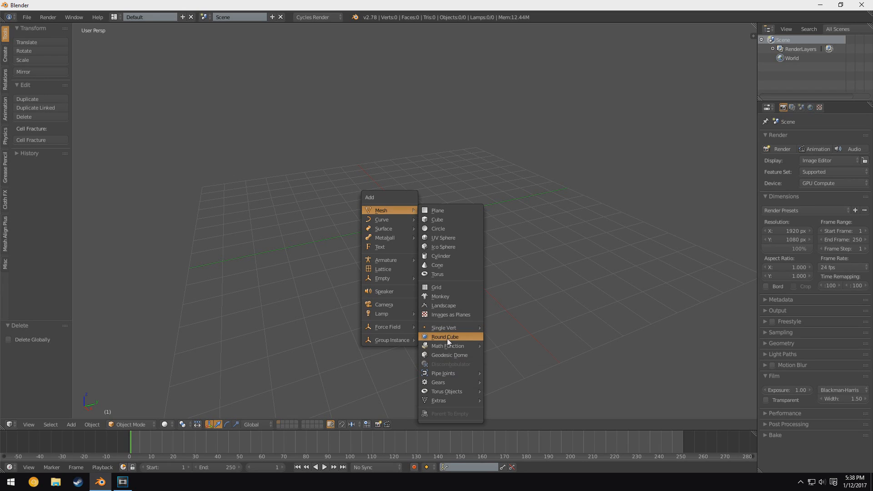
mouse_move(448, 346)
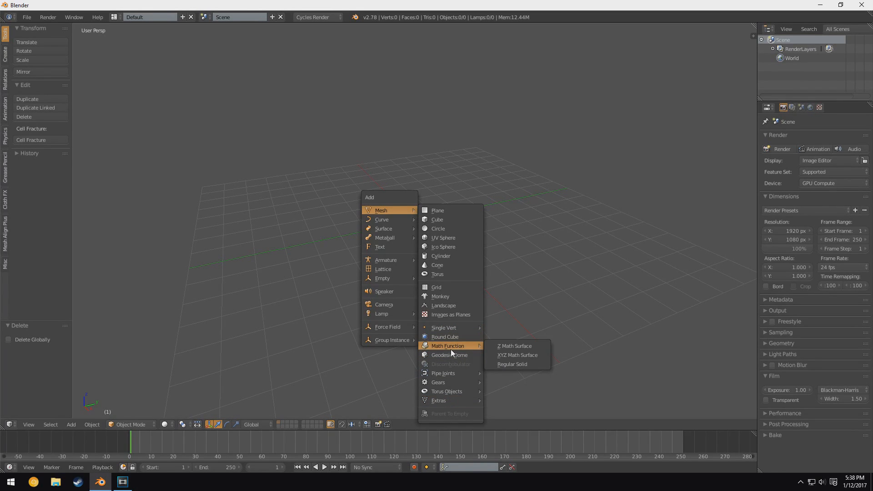
Add a Round Cube and raise its radius and arc divisions to 49 for a smooth sphere
left_click(445, 337)
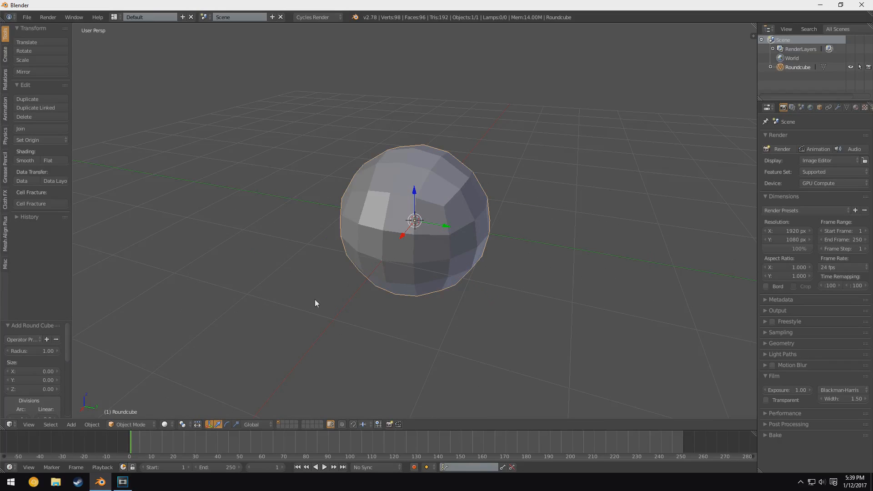
mouse_move(101, 311)
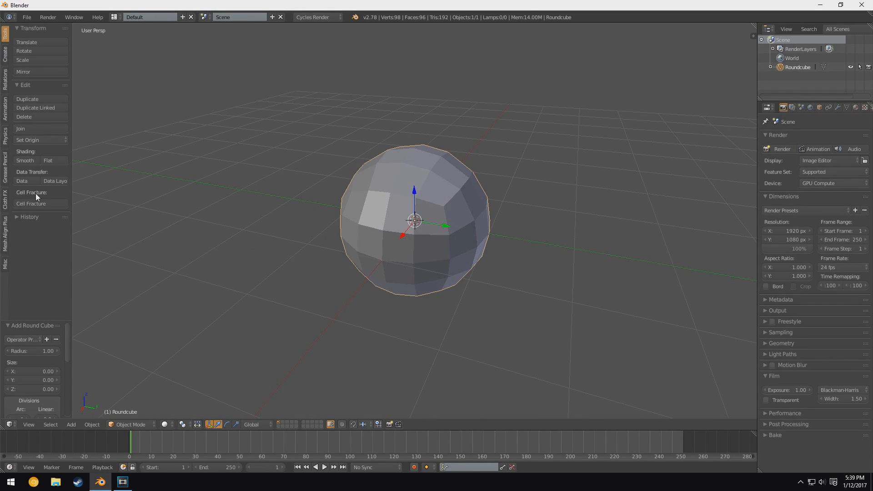
mouse_move(133, 306)
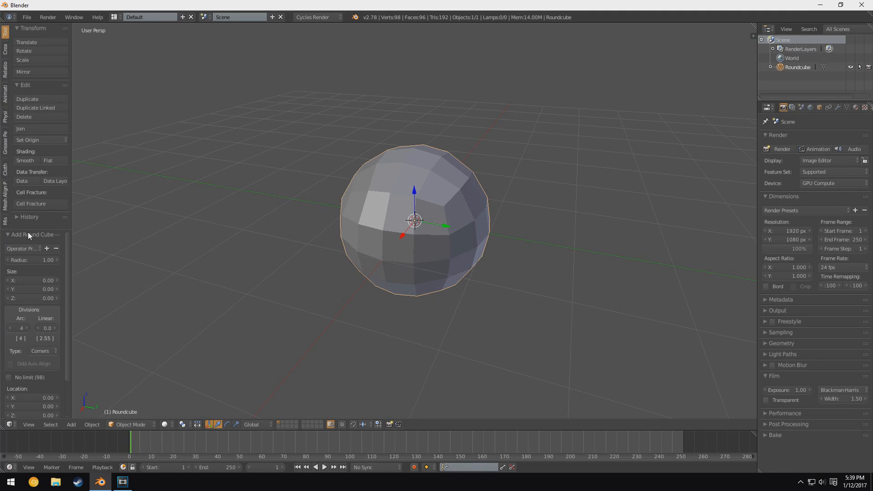
left_click(33, 234)
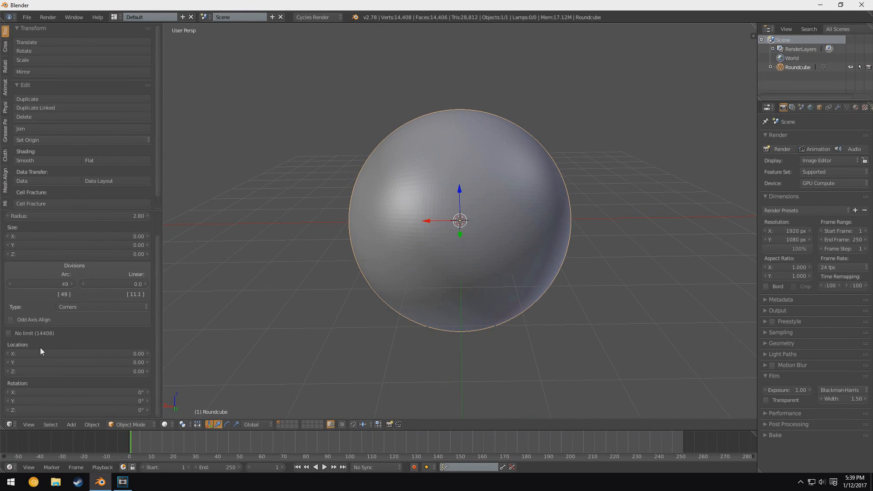
mouse_move(499, 240)
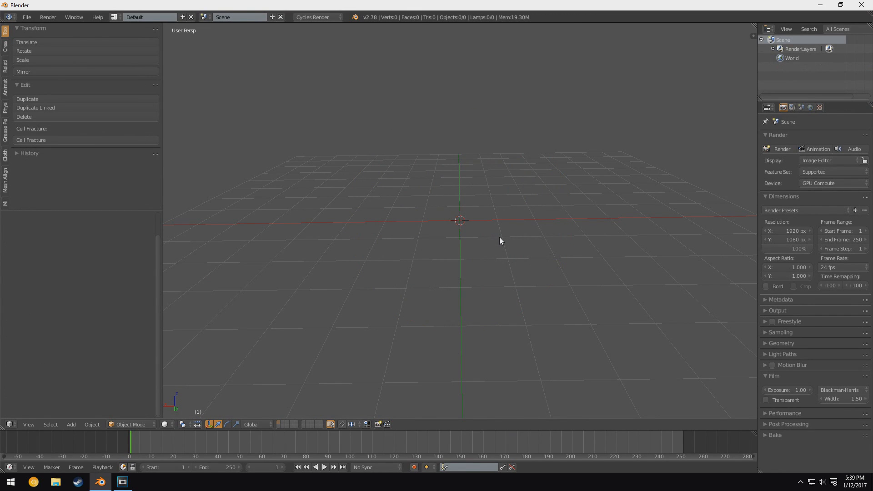
Add a Geodesic Dome, reshape its hedron, frequency, radius and squish, then delete it
left_click(70, 425)
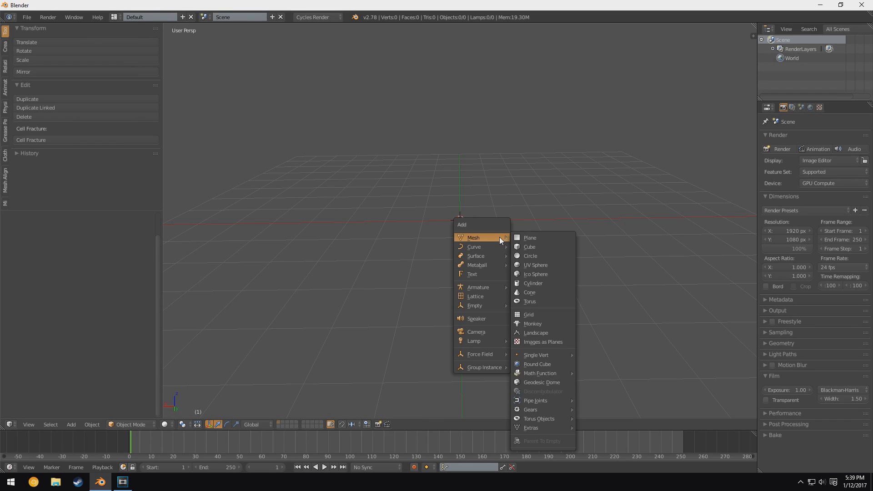
mouse_move(538, 274)
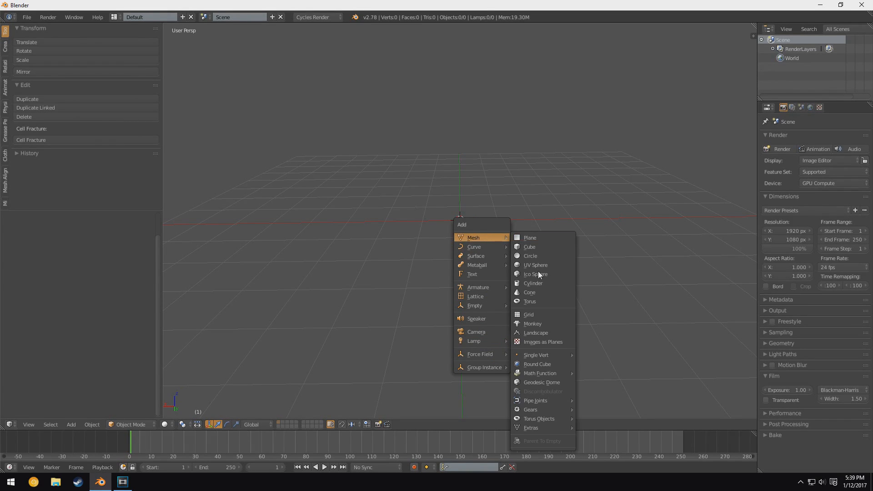
left_click(535, 355)
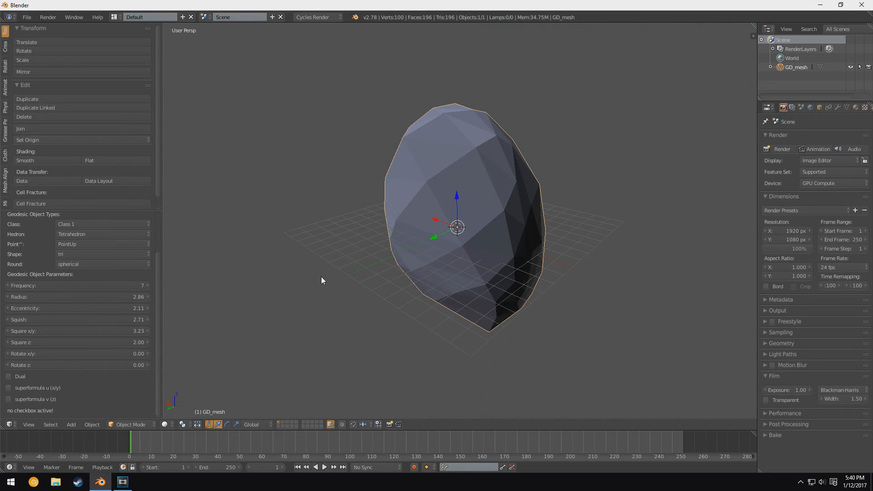
left_click(9, 377)
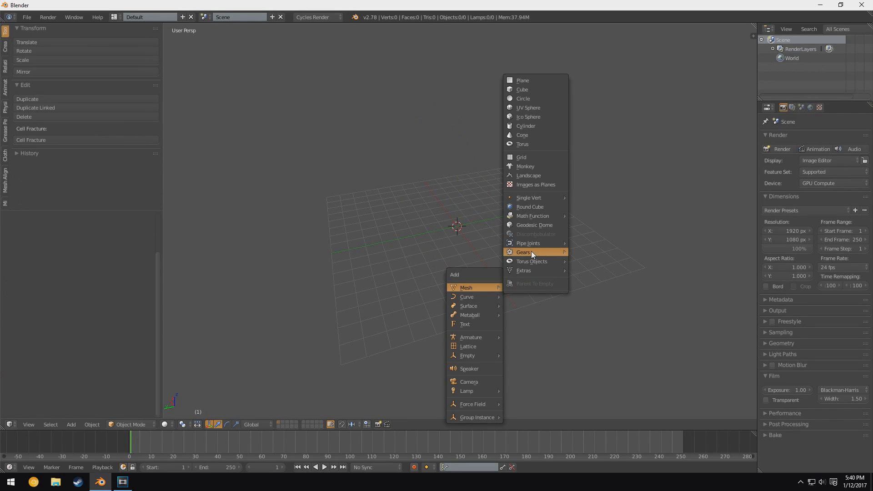
mouse_move(527, 244)
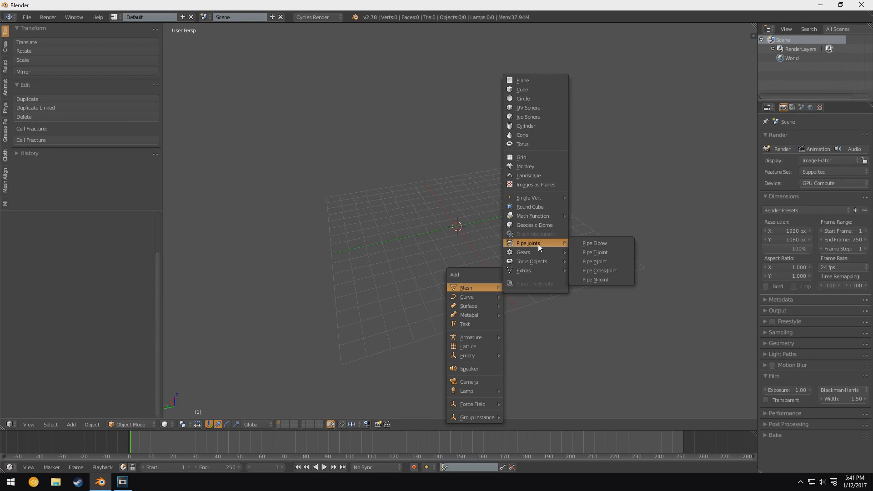
mouse_move(595, 243)
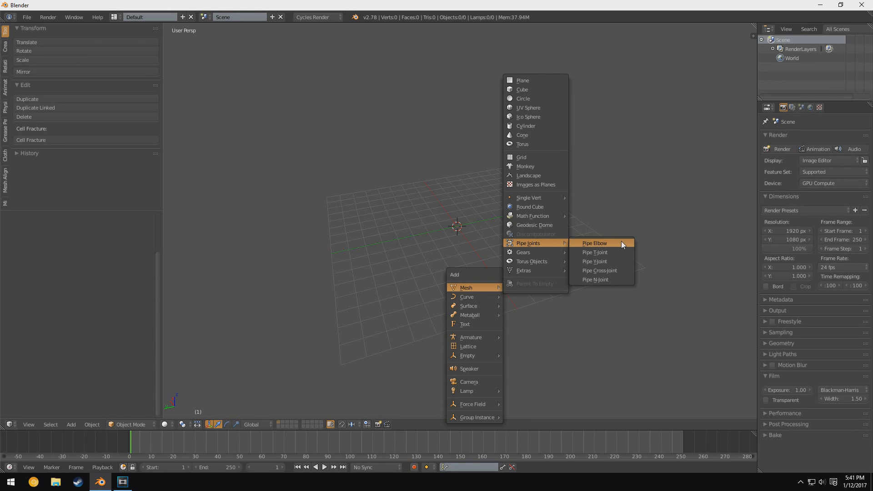
Add a Tee Joint pipe with 32 divisions, 90° angle and 3.00 lengths
left_click(594, 243)
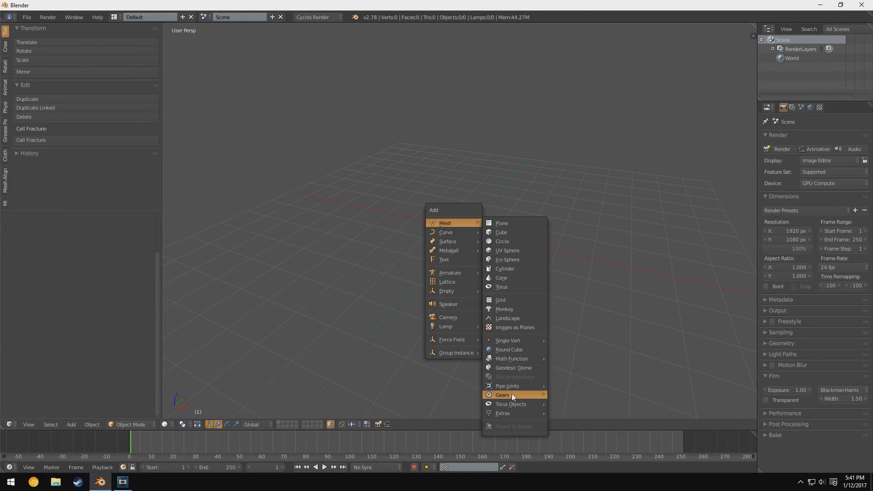
left_click(506, 385)
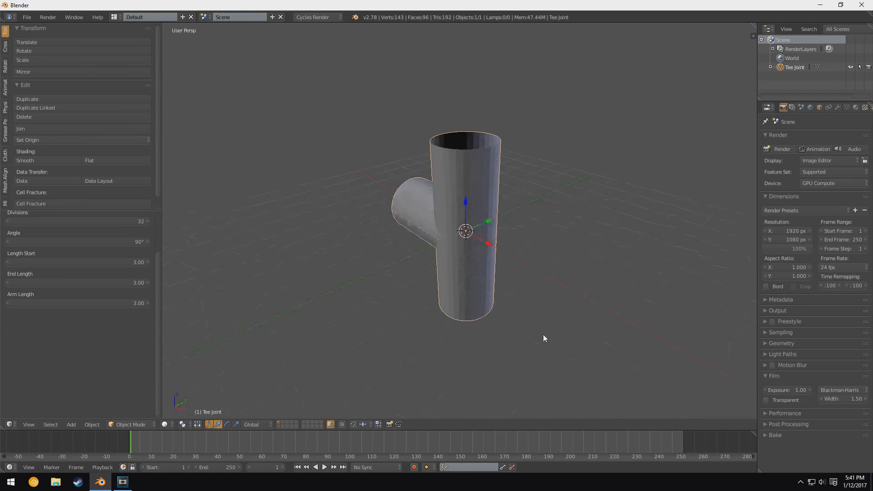
Delete the tee joint and add a Gear mesh from the Gears shapes
left_click(70, 425)
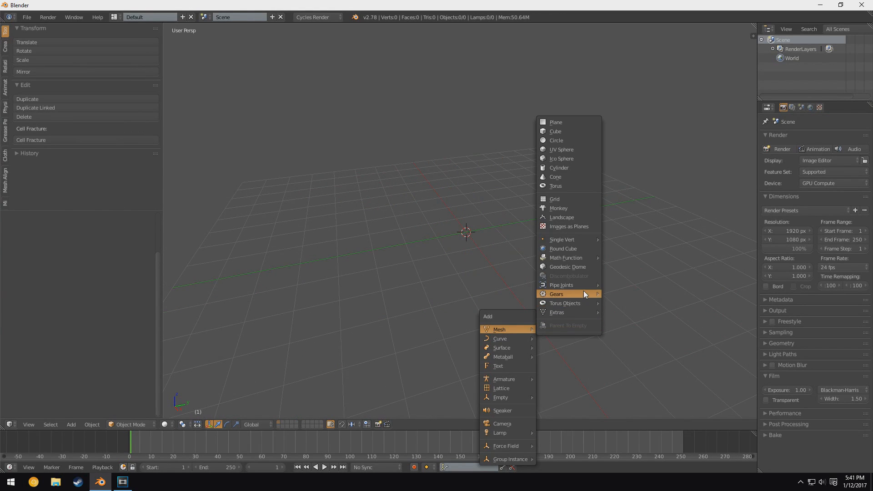
left_click(557, 294)
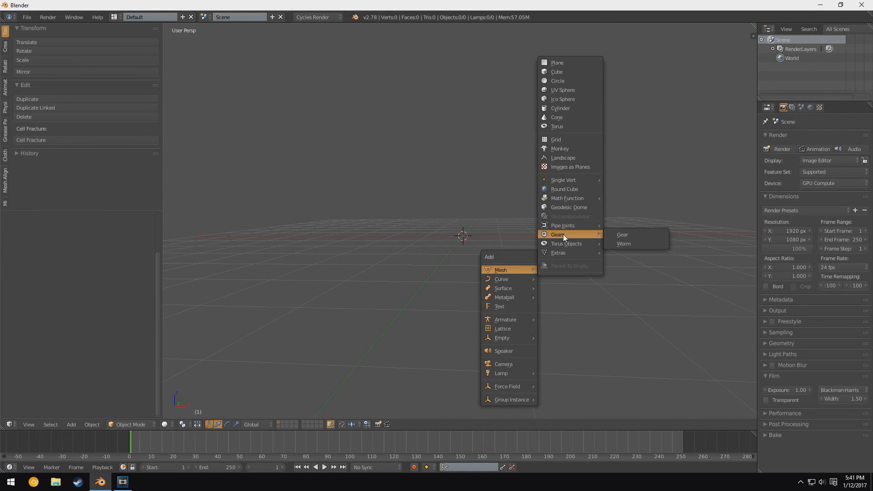
left_click(622, 235)
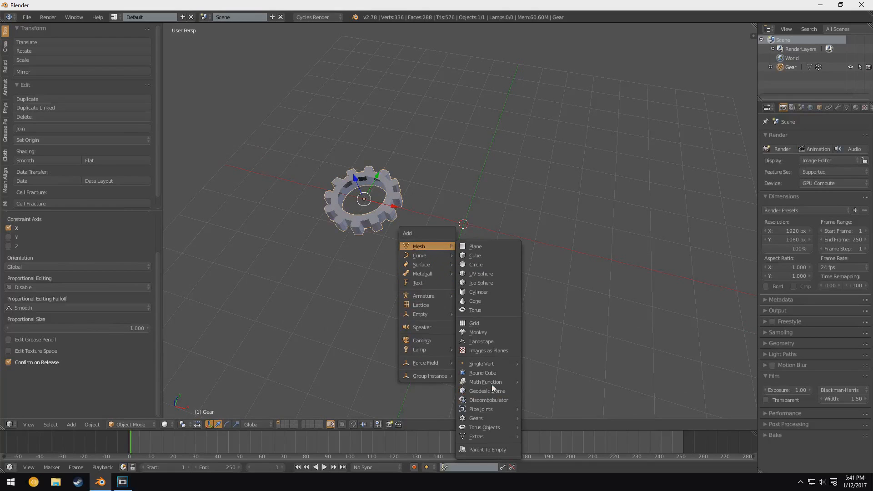
mouse_move(475, 418)
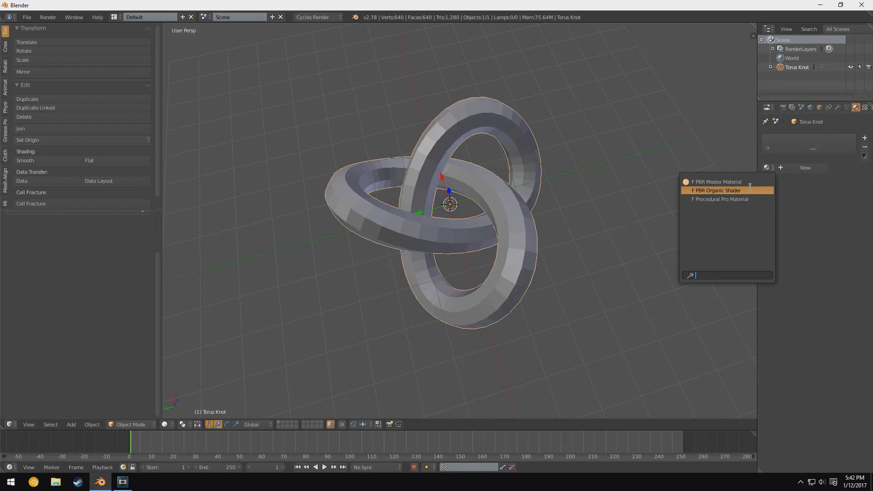
Choose a material for the torus knot in the Material settings
left_click(716, 190)
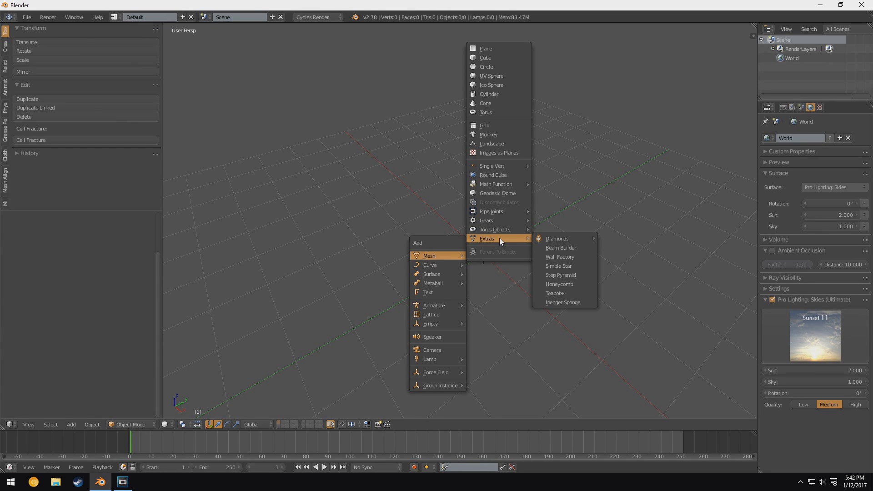
mouse_move(563, 238)
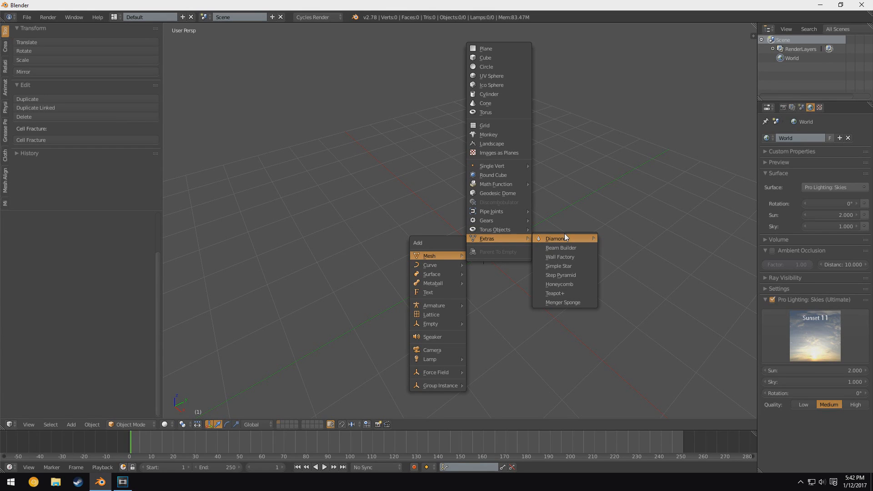
mouse_move(557, 238)
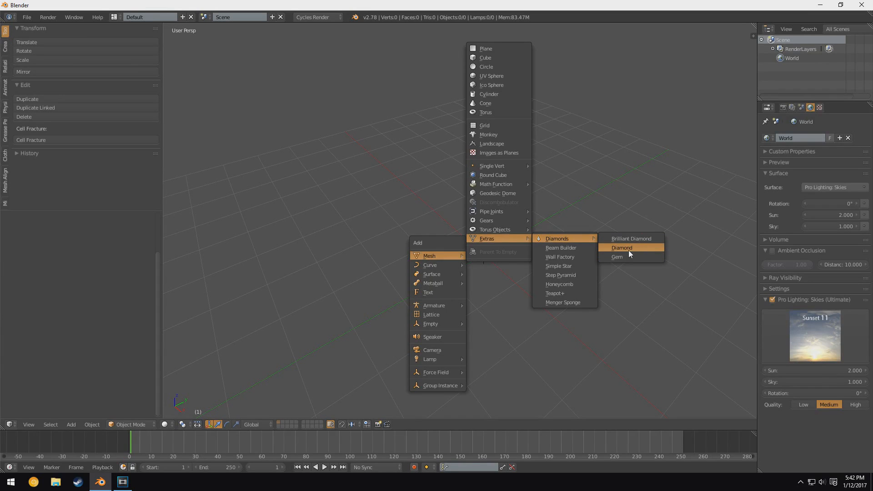
Browse the Diamond mesh variants and return to the Extras shapes list
left_click(621, 247)
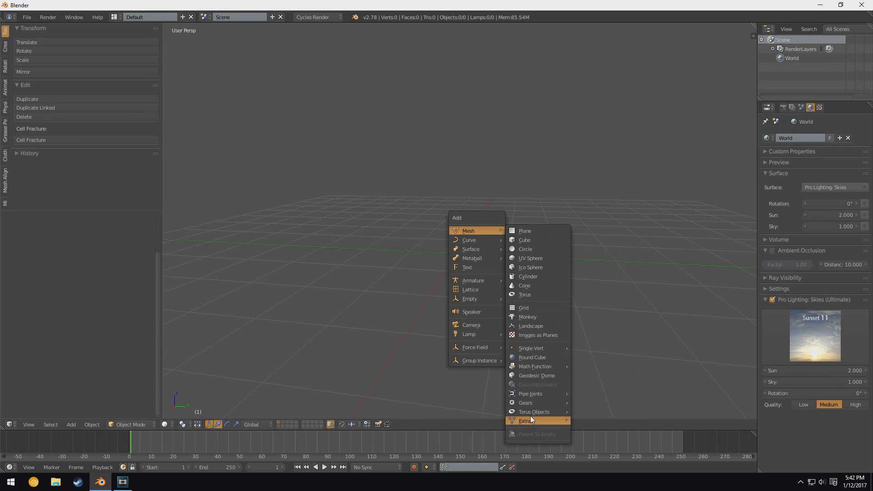
left_click(526, 420)
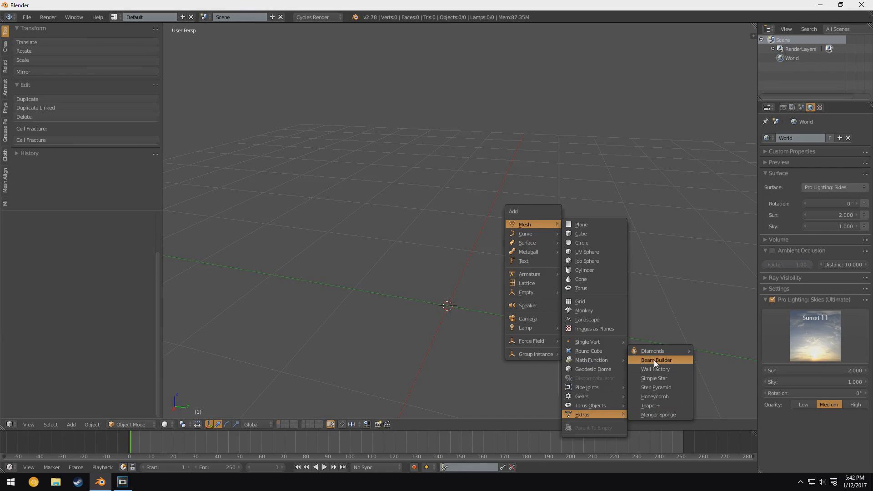
Add a Beam Builder mesh and switch its profile to an I-beam with 0.13 thickness
left_click(657, 360)
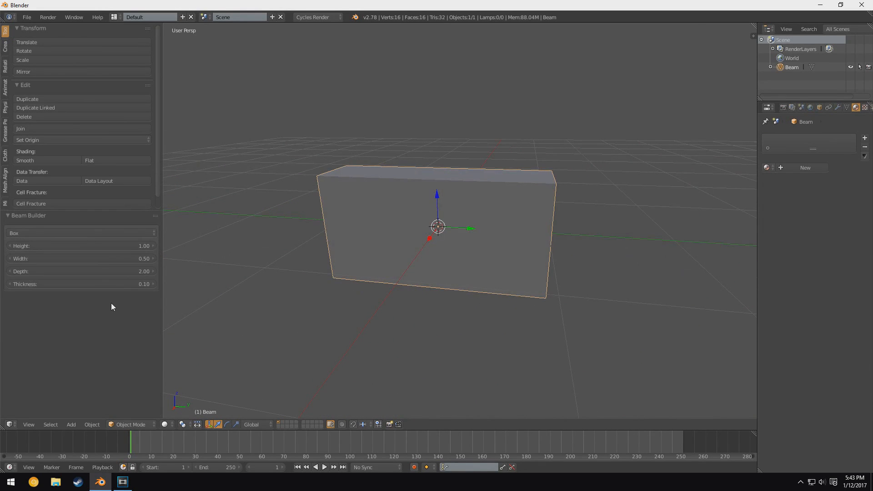
left_click(81, 233)
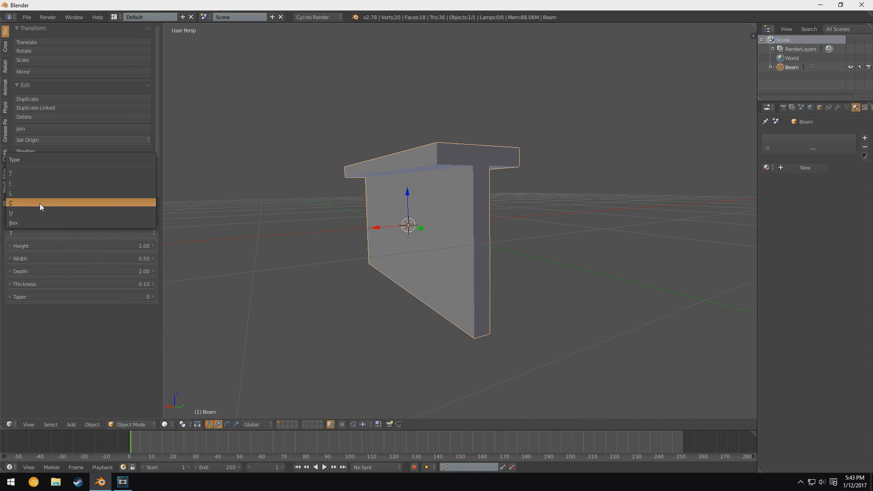
left_click(11, 202)
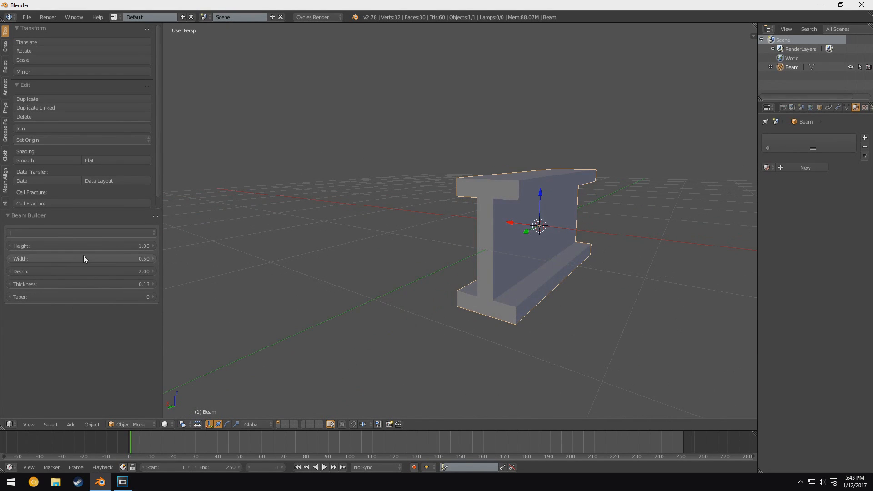
left_click(71, 425)
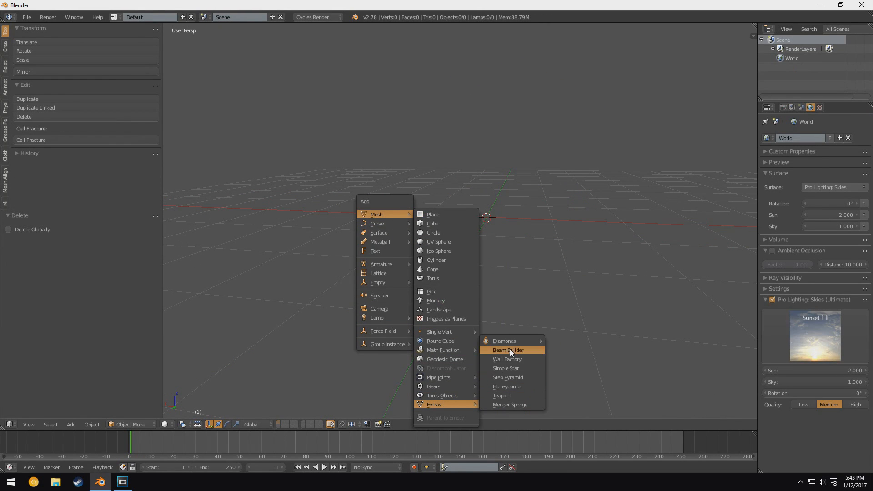
Add a Wall Factory masonry wall and set edging 1.35 and block width 1.50
left_click(506, 358)
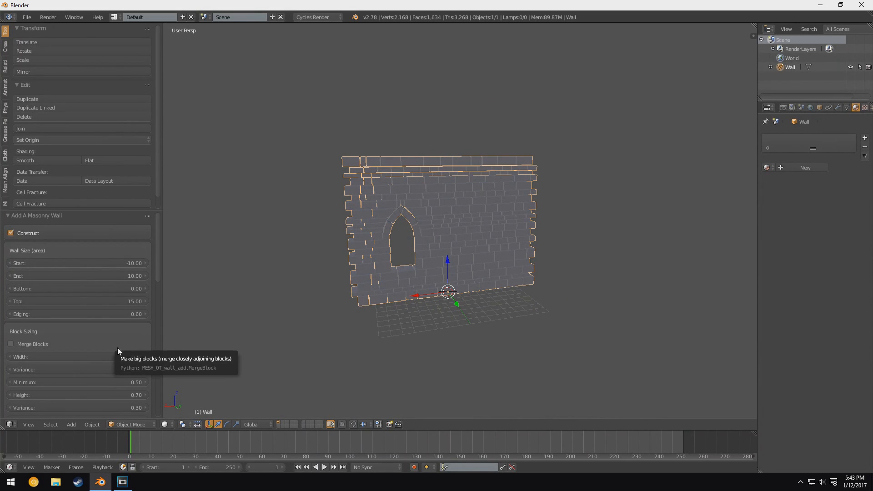
left_click(79, 356)
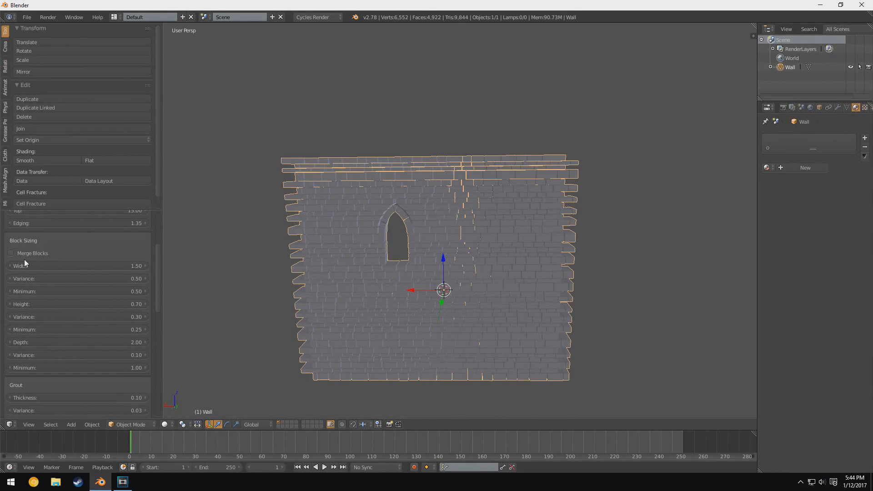
Give the window an arched top, then remove the opening and add a vertical slot instead
scroll("down", 3)
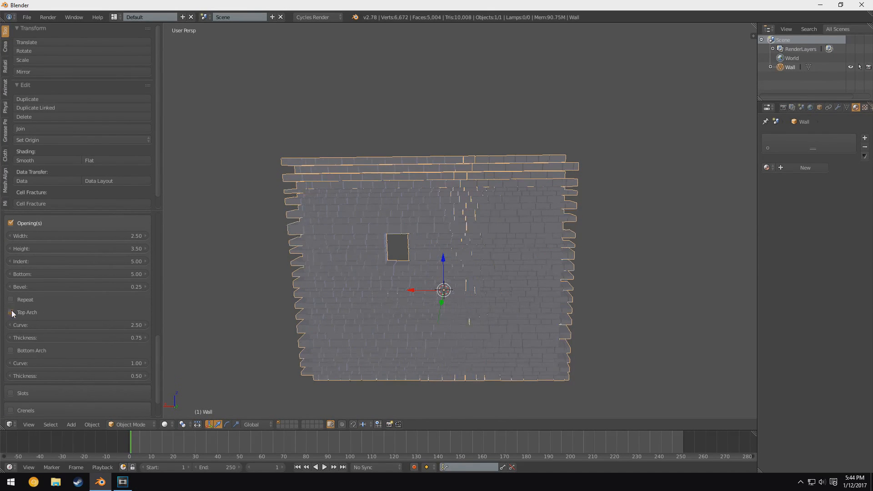
left_click(10, 312)
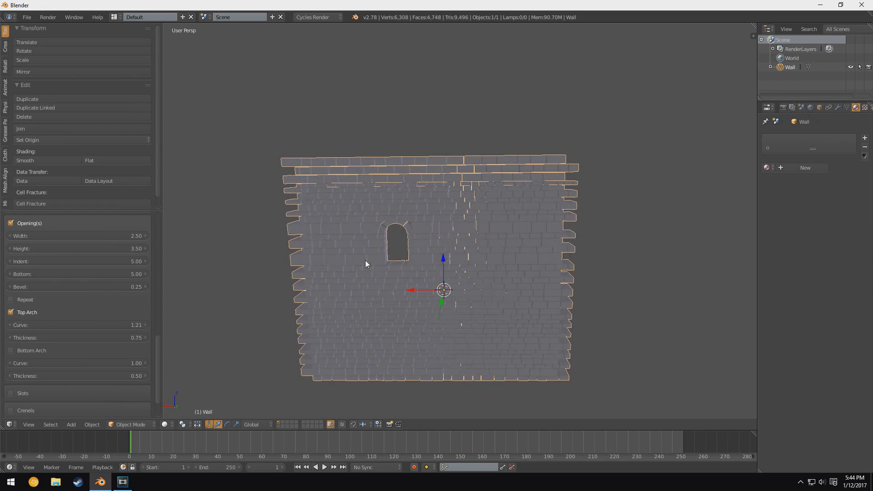
left_click(10, 223)
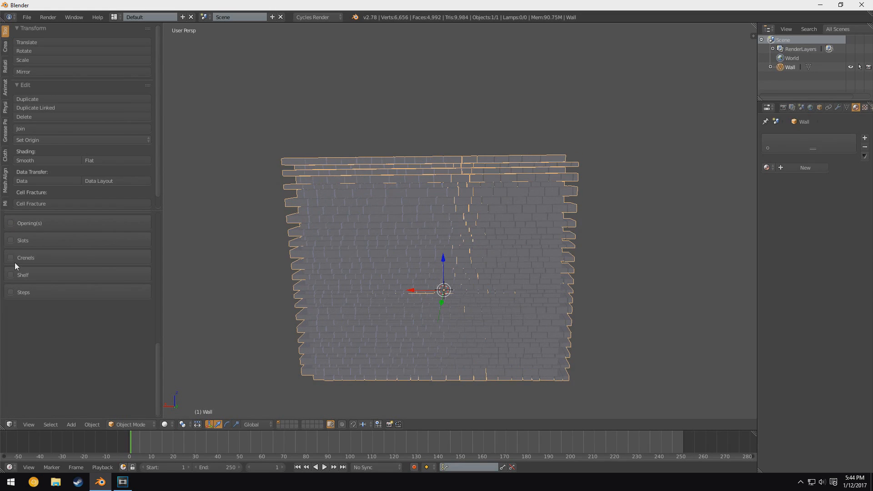
left_click(11, 240)
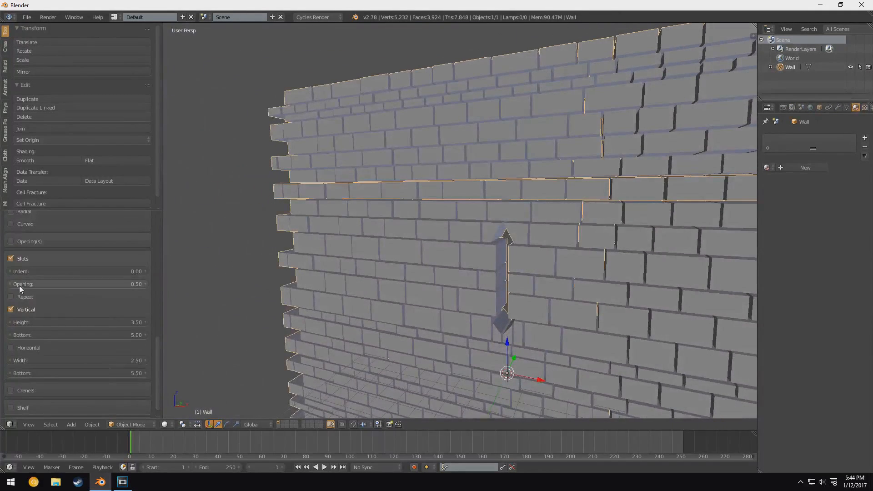
Replace the vertical slot with crenellations along the top of the wall
left_click(11, 275)
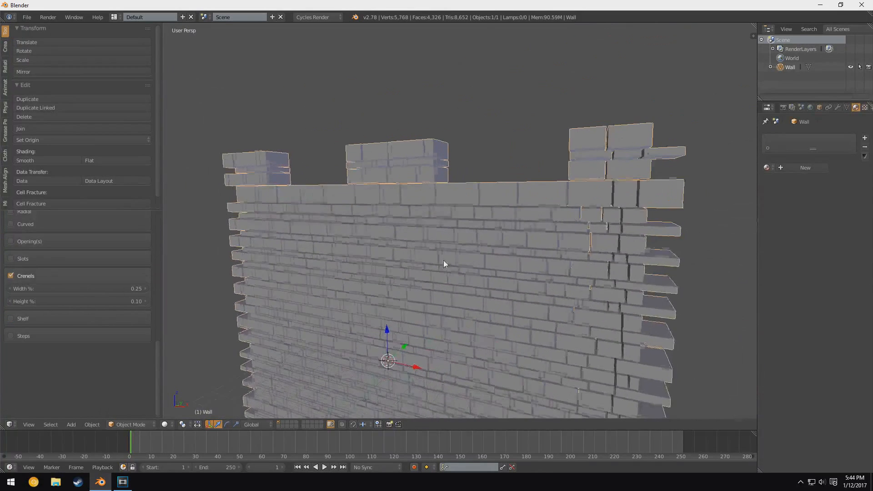
left_click(10, 293)
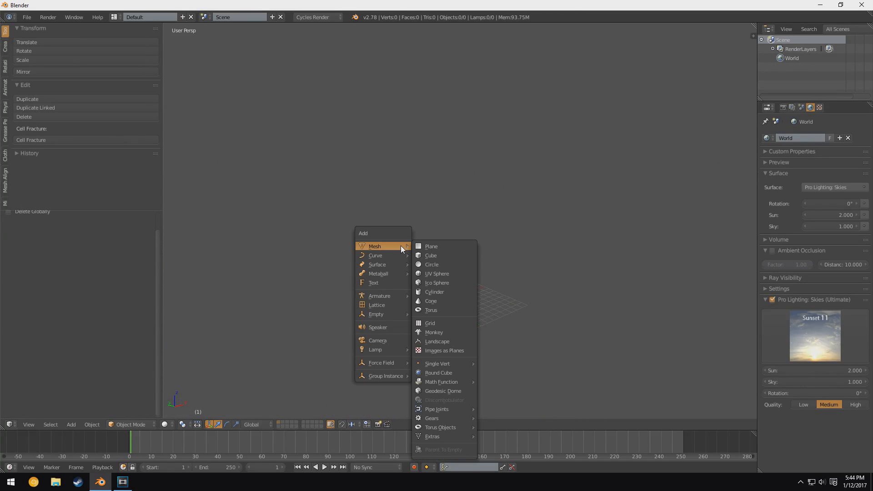
mouse_move(432, 435)
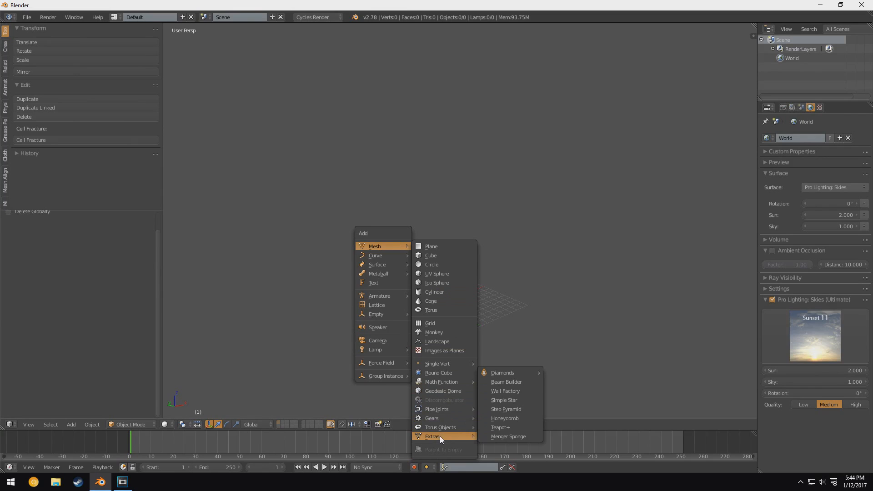
mouse_move(504, 400)
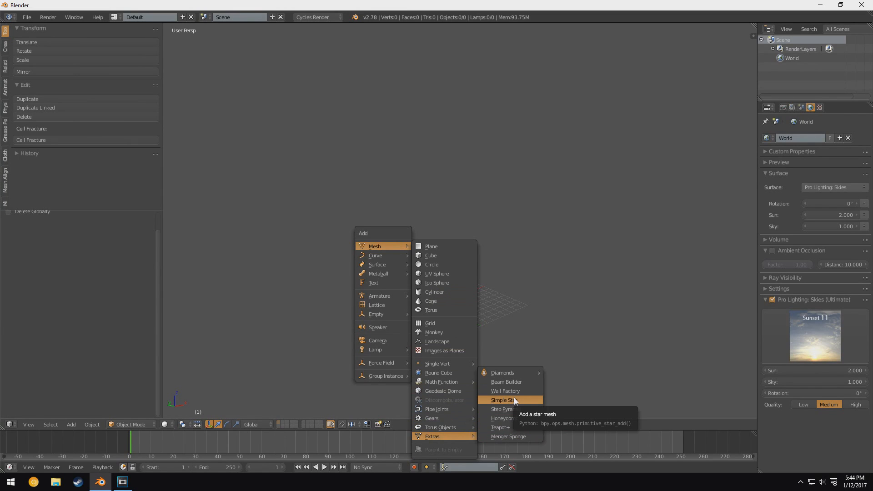
mouse_move(504, 418)
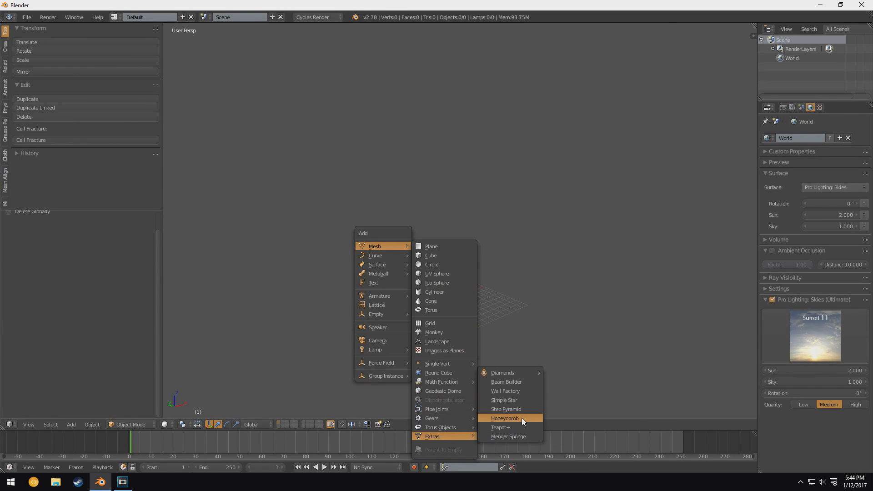
Add a Honeycomb mesh from the Extras list into the empty scene
left_click(505, 418)
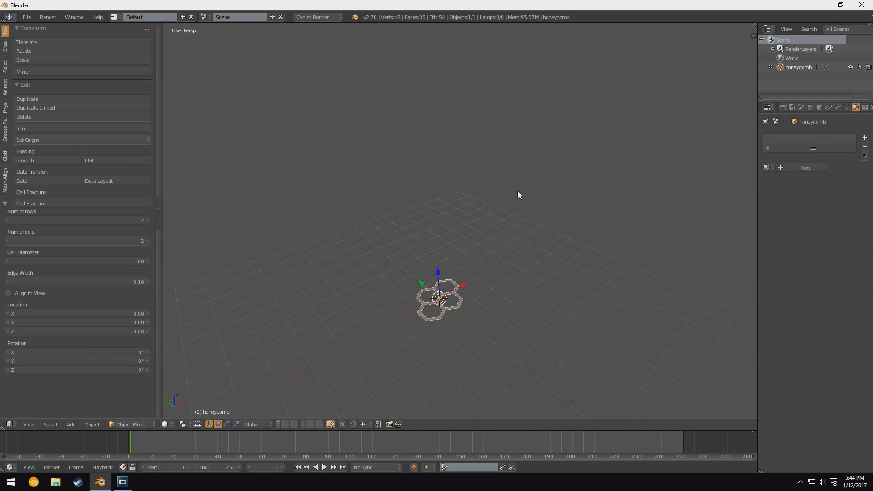
Raise the honeycomb's row and column counts to form a wide hexagonal sheet
scroll("up", 3)
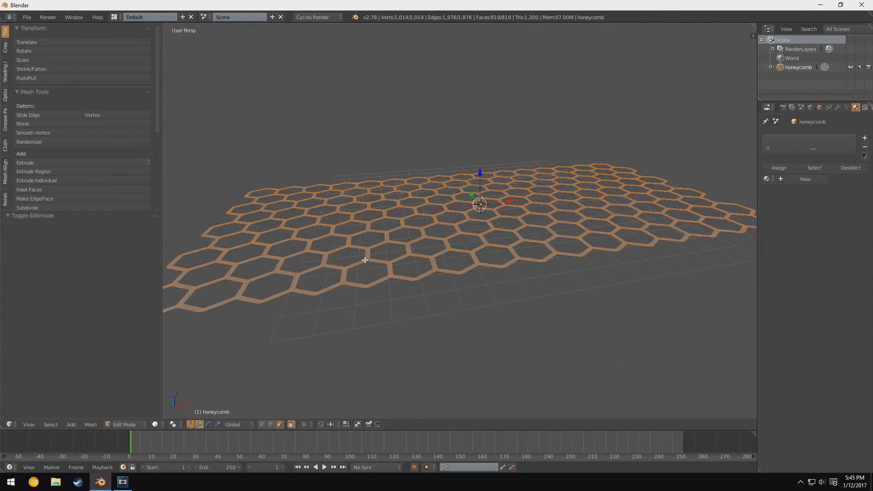
Extrude the hexagonal sheet about 1.859 along Z and return to Object Mode
left_click(33, 171)
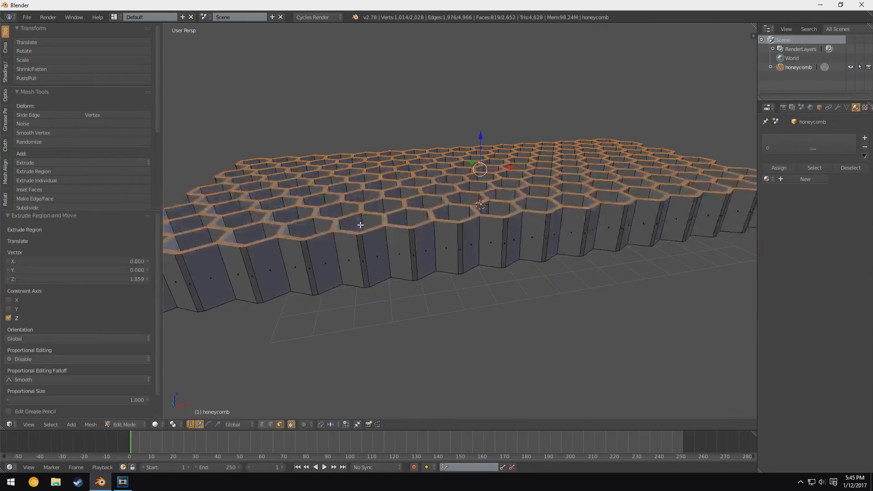
left_click(125, 425)
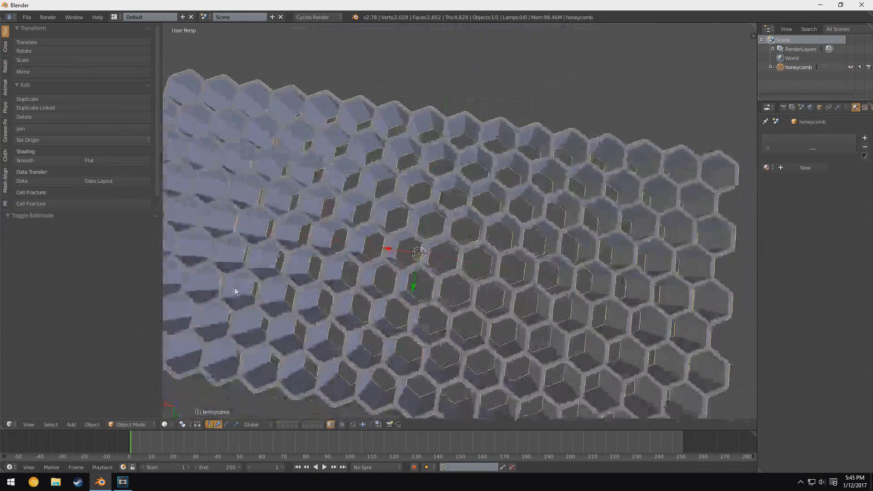